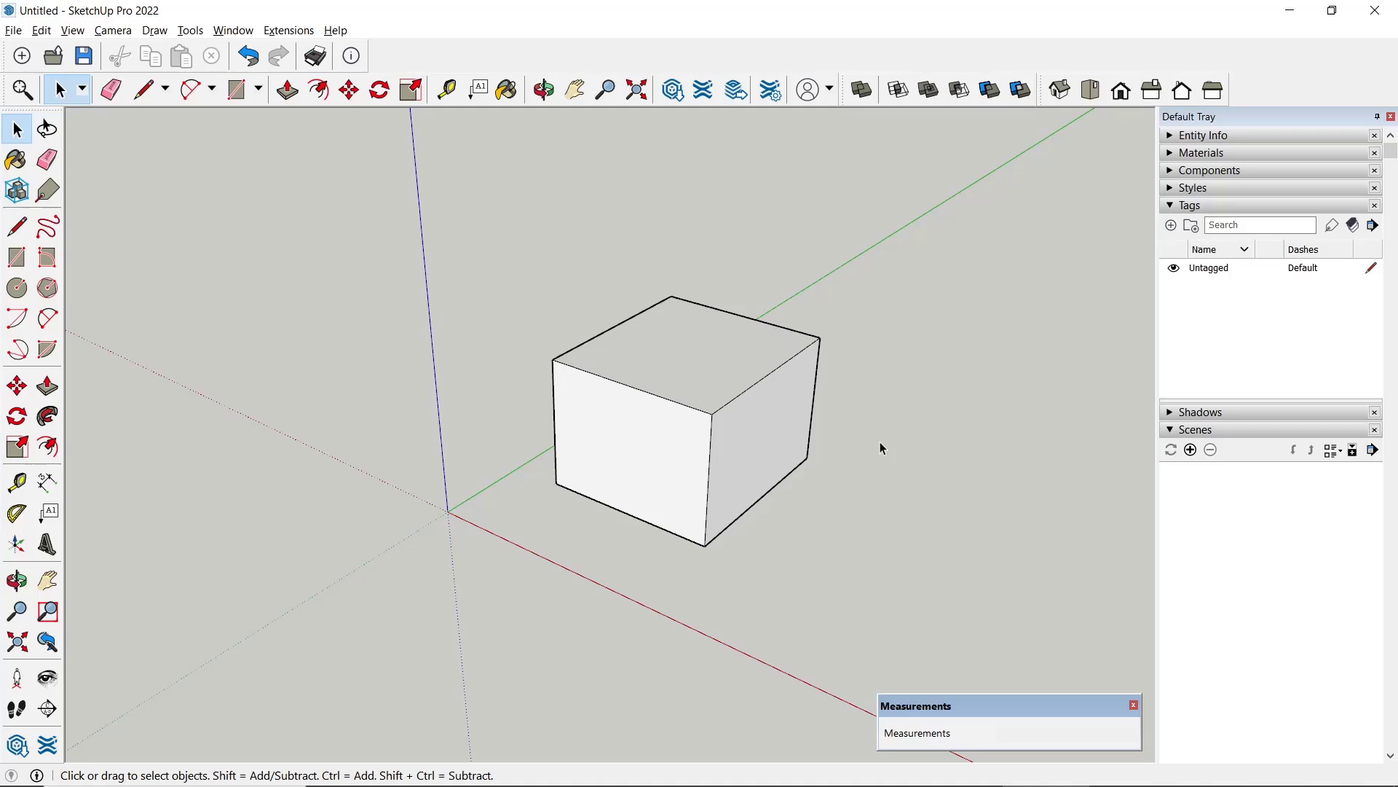
{"action": "mouse_move", "coordinate": [802, 480]}
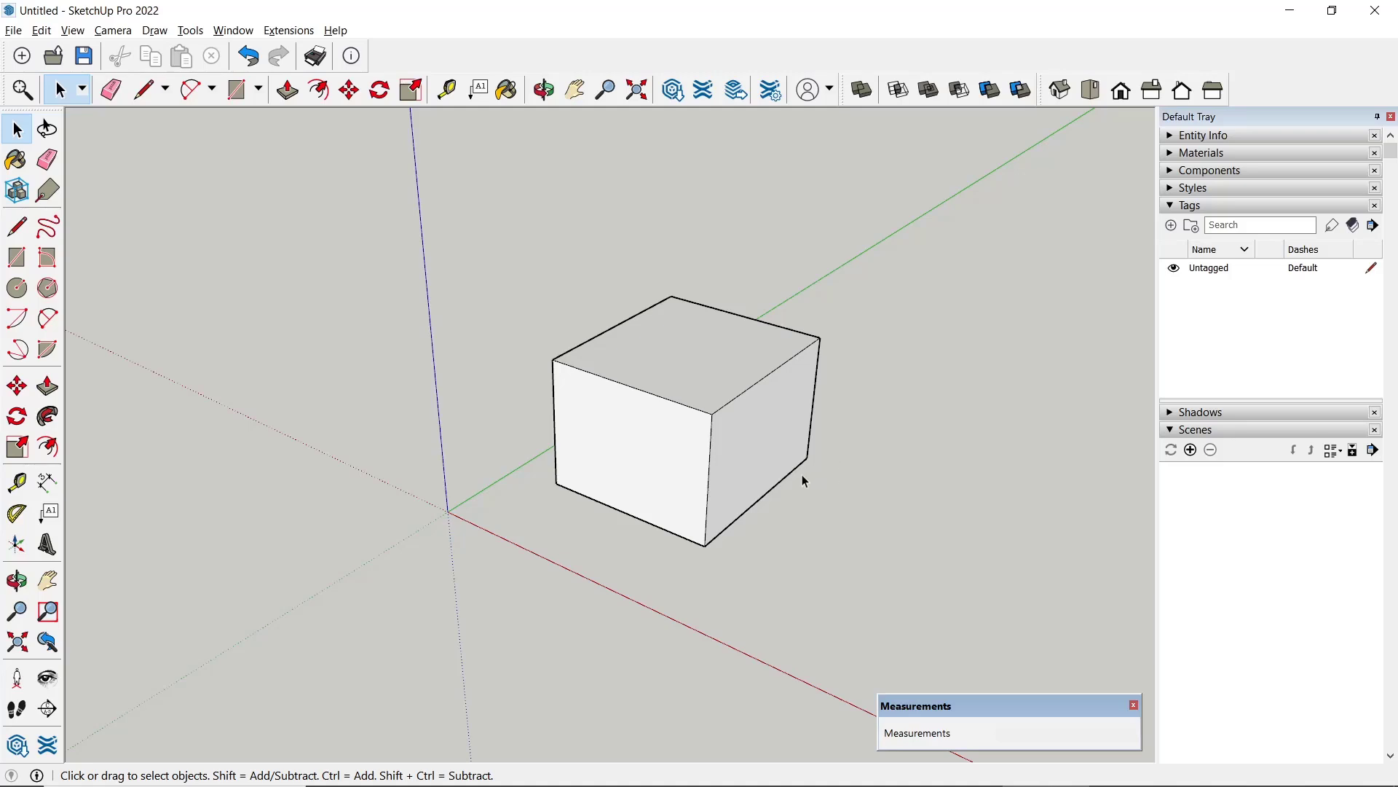
{"action": "mouse_move", "coordinate": [526, 629]}
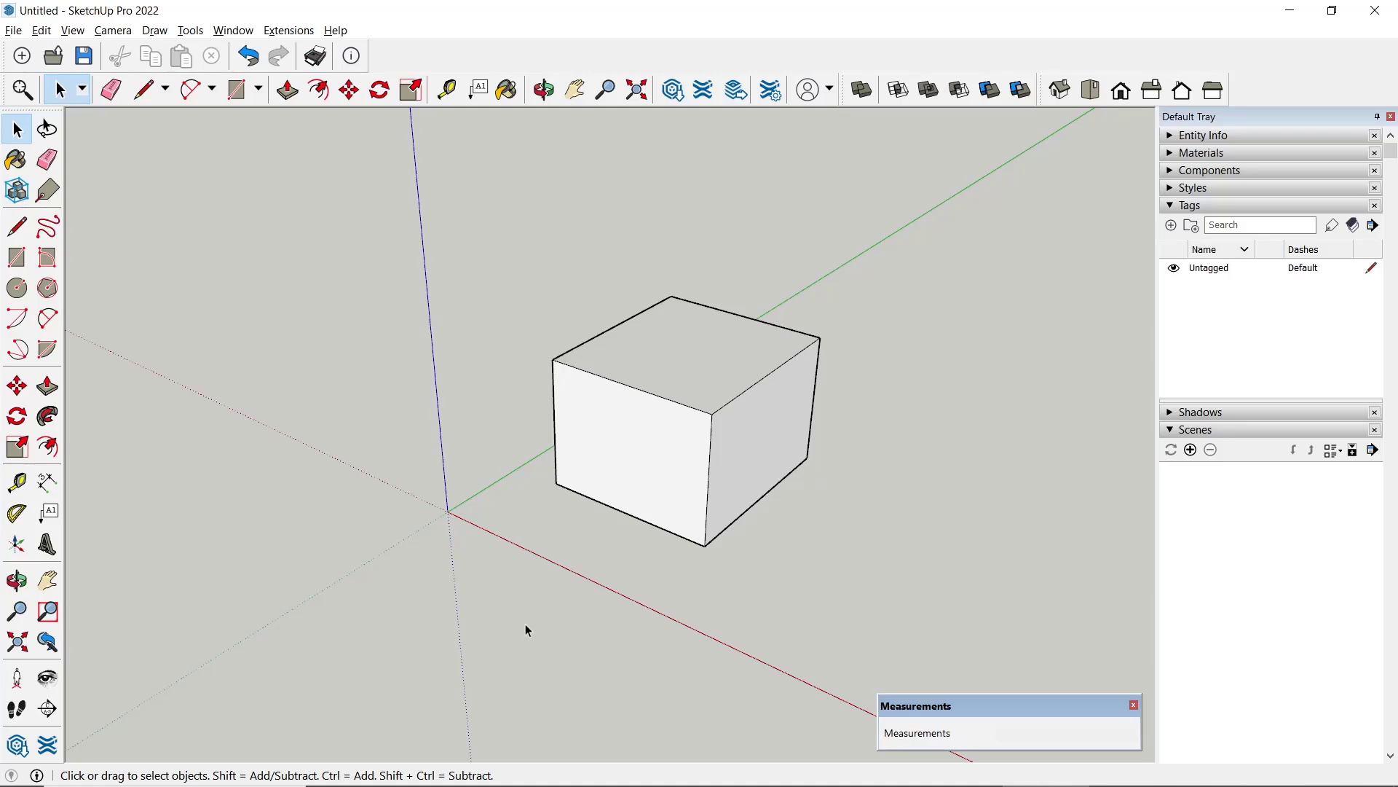
Select the box's top face and scale it wider than the base.
{"action": "left_click", "coordinate": [47, 385]}
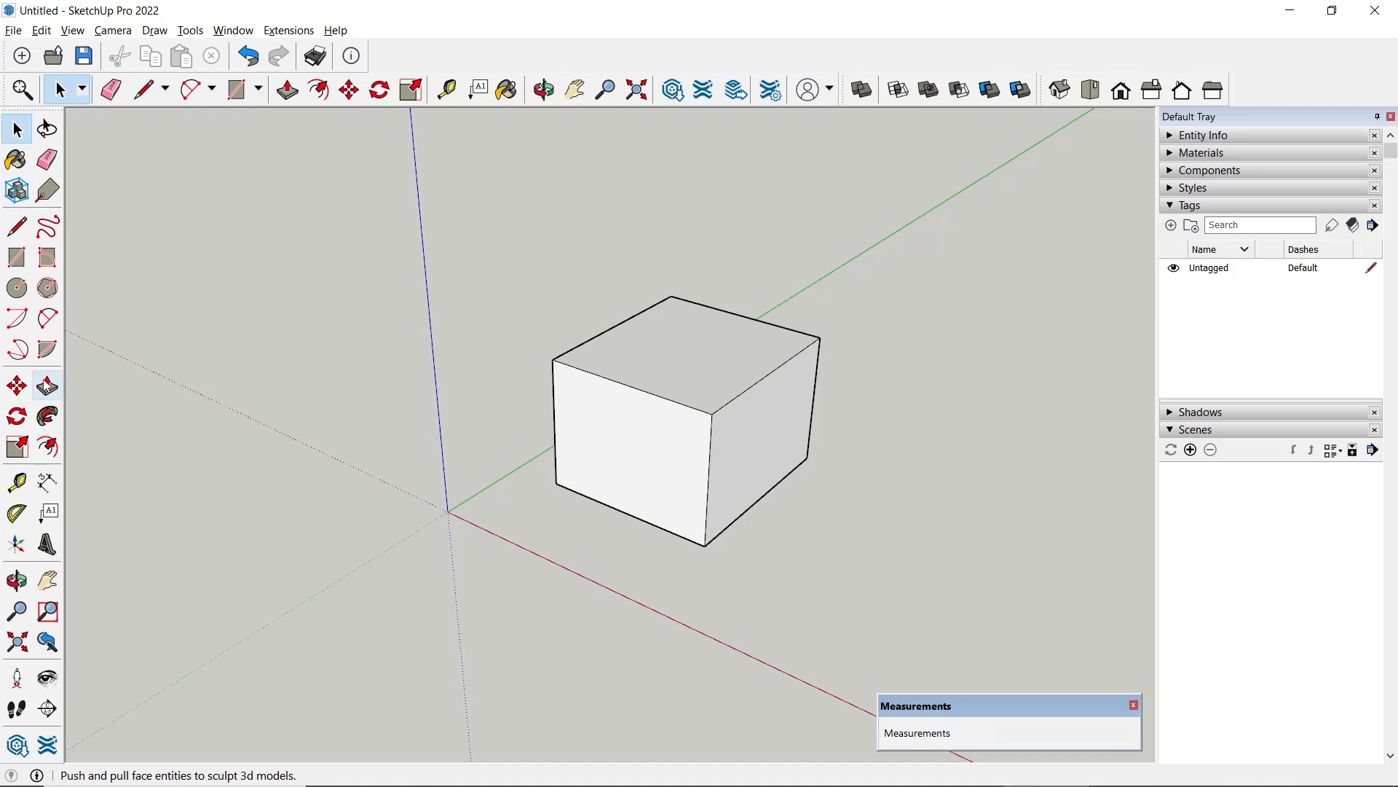
{"action": "mouse_move", "coordinate": [16, 447]}
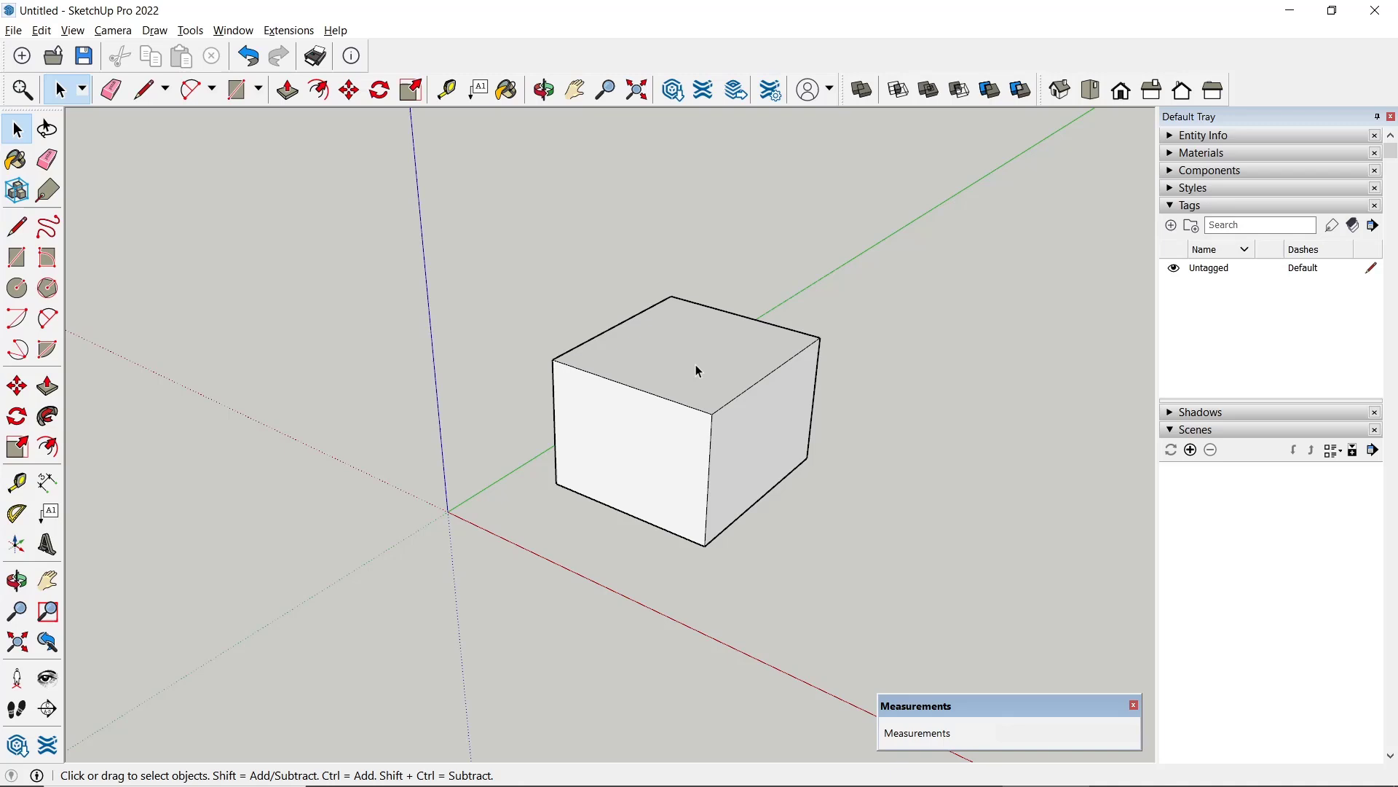
{"action": "left_click", "coordinate": [695, 370]}
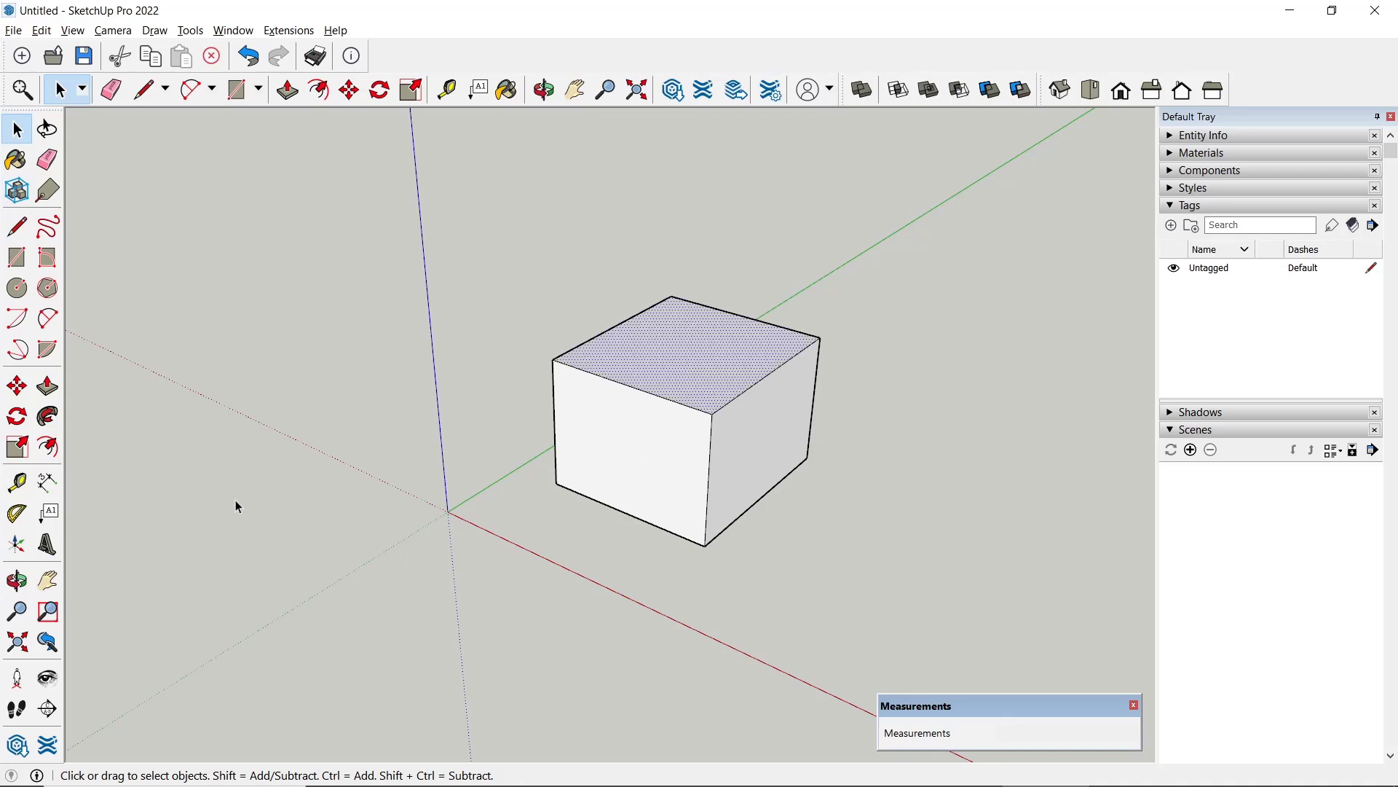
{"action": "left_click", "coordinate": [409, 88]}
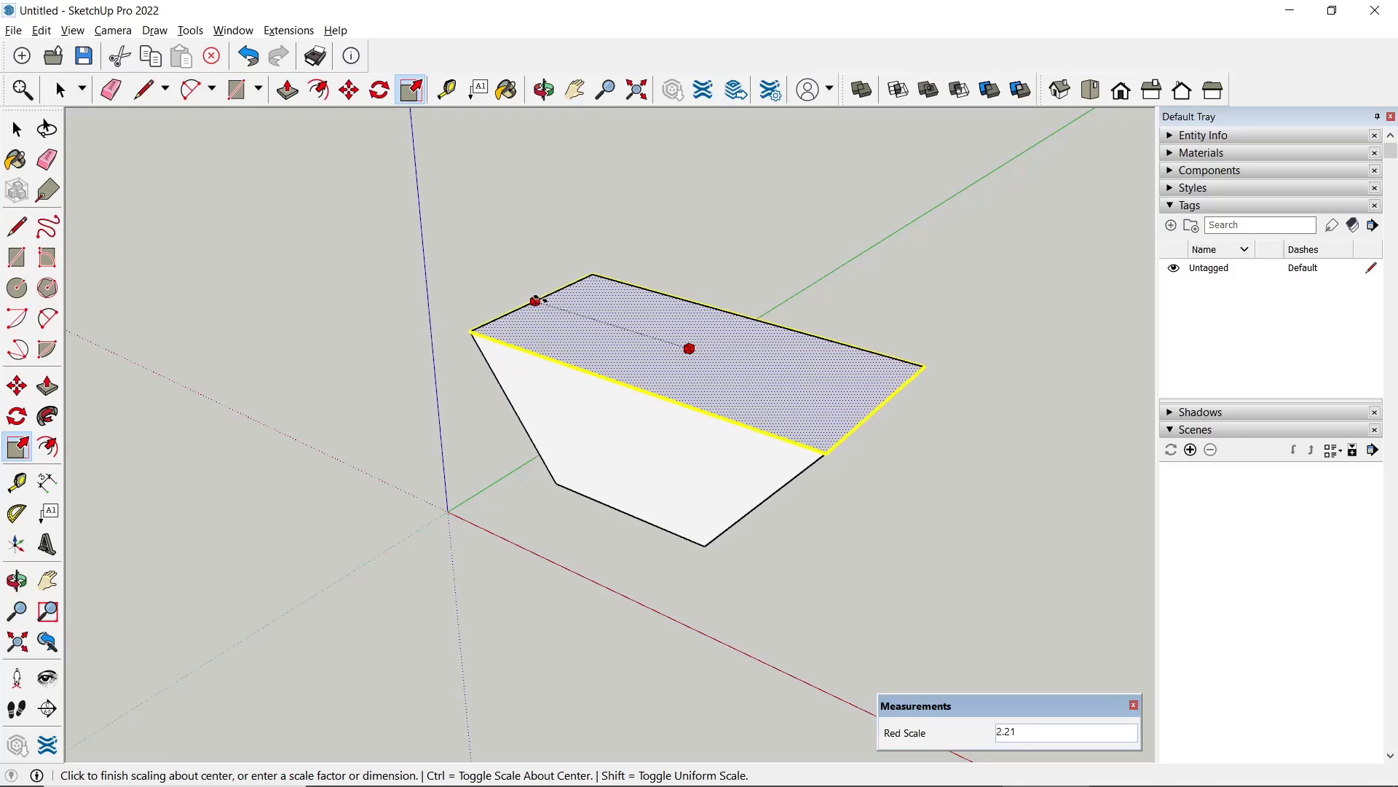
{"action": "left_click_drag", "start_coordinate": [535, 302], "coordinate": [568, 310]}
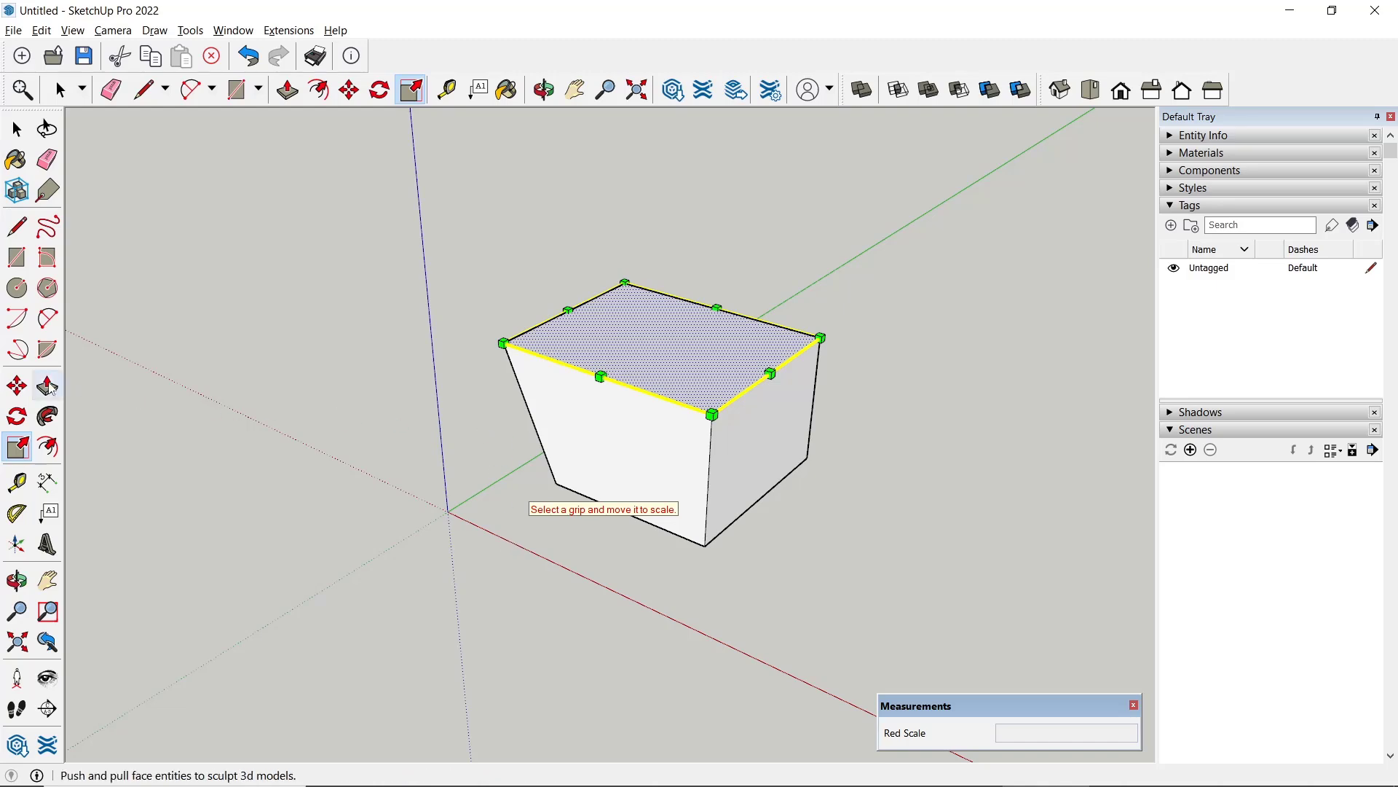
Pull the flared top face upward, adding a straight-sided section above the slanted base.
{"action": "left_click", "coordinate": [286, 89]}
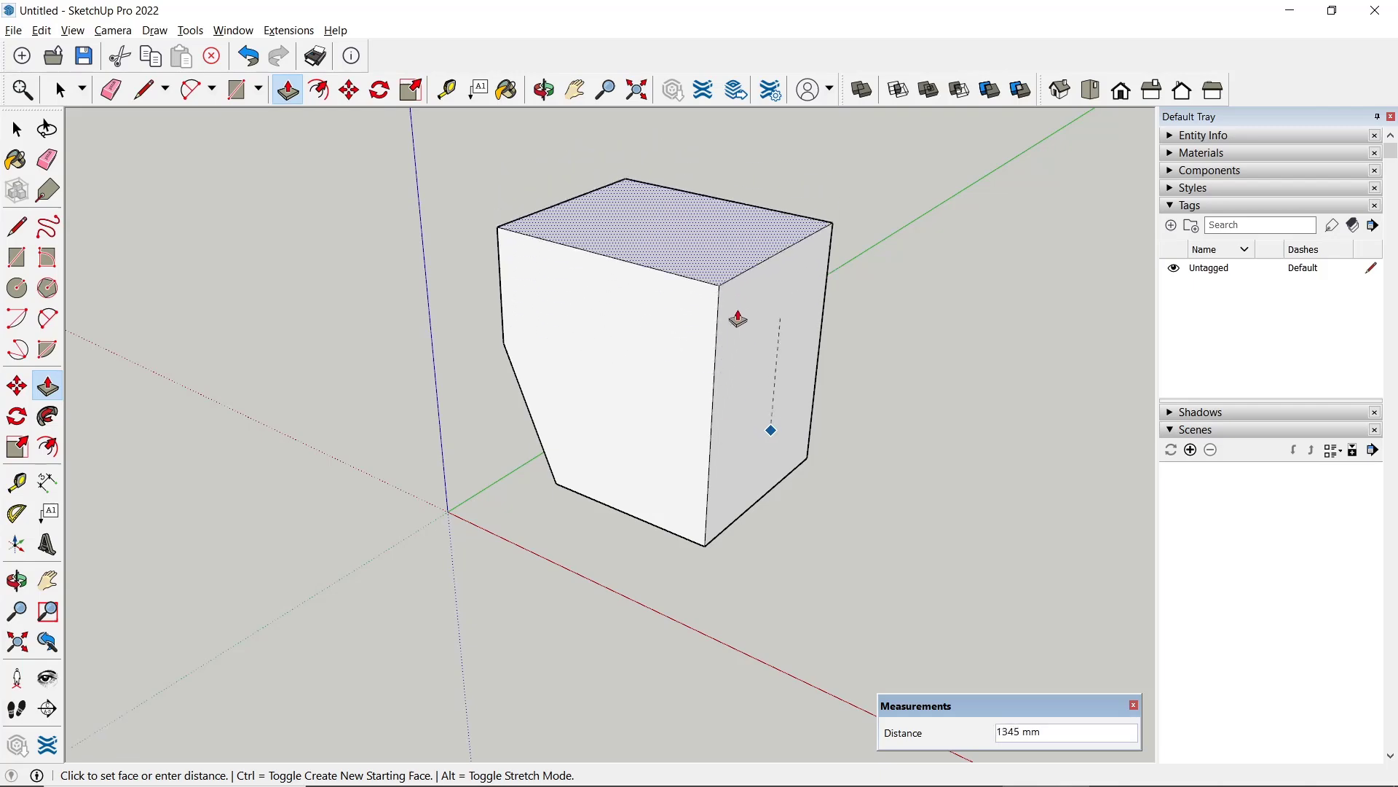
{"action": "left_click", "coordinate": [543, 89]}
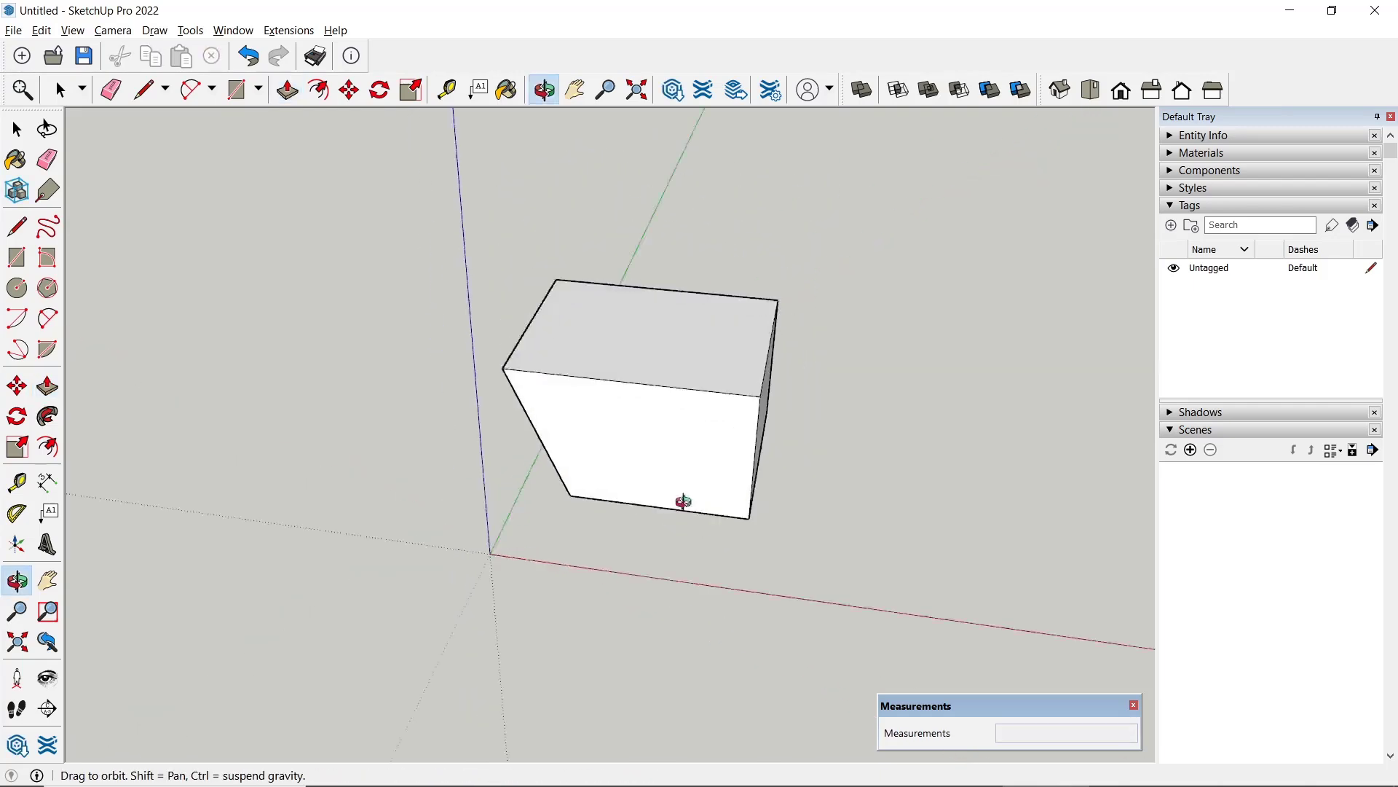
{"action": "left_click_drag", "start_coordinate": [682, 501], "coordinate": [788, 425]}
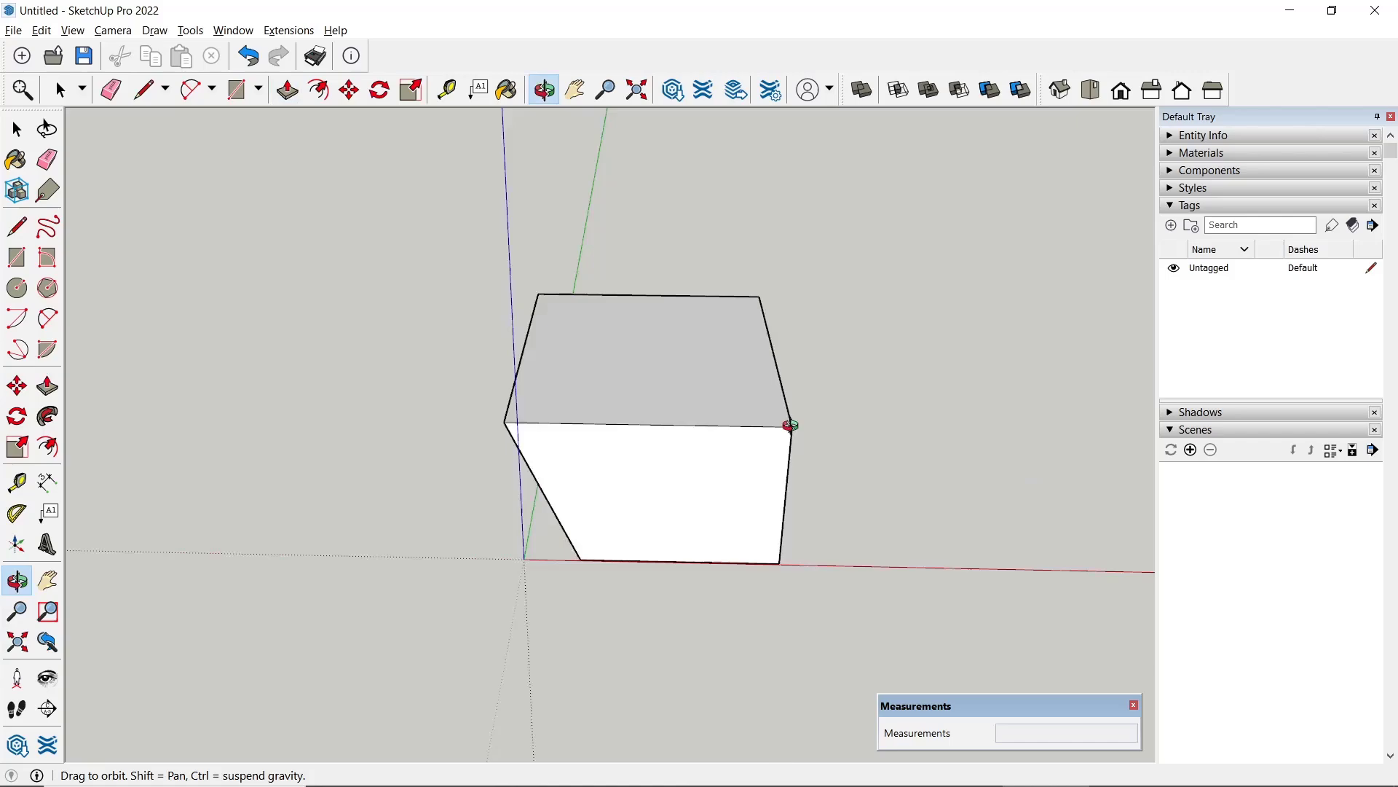
{"action": "left_click", "coordinate": [287, 89]}
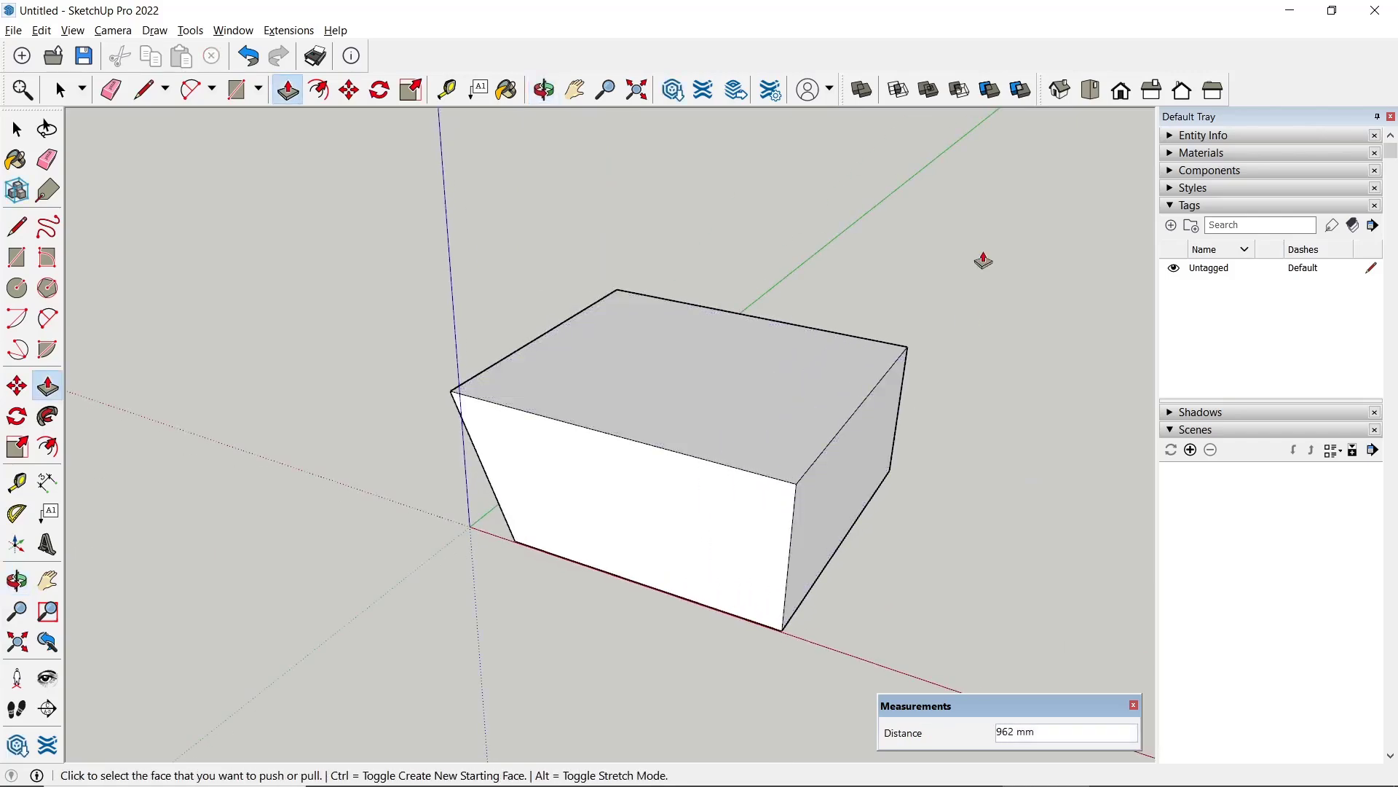